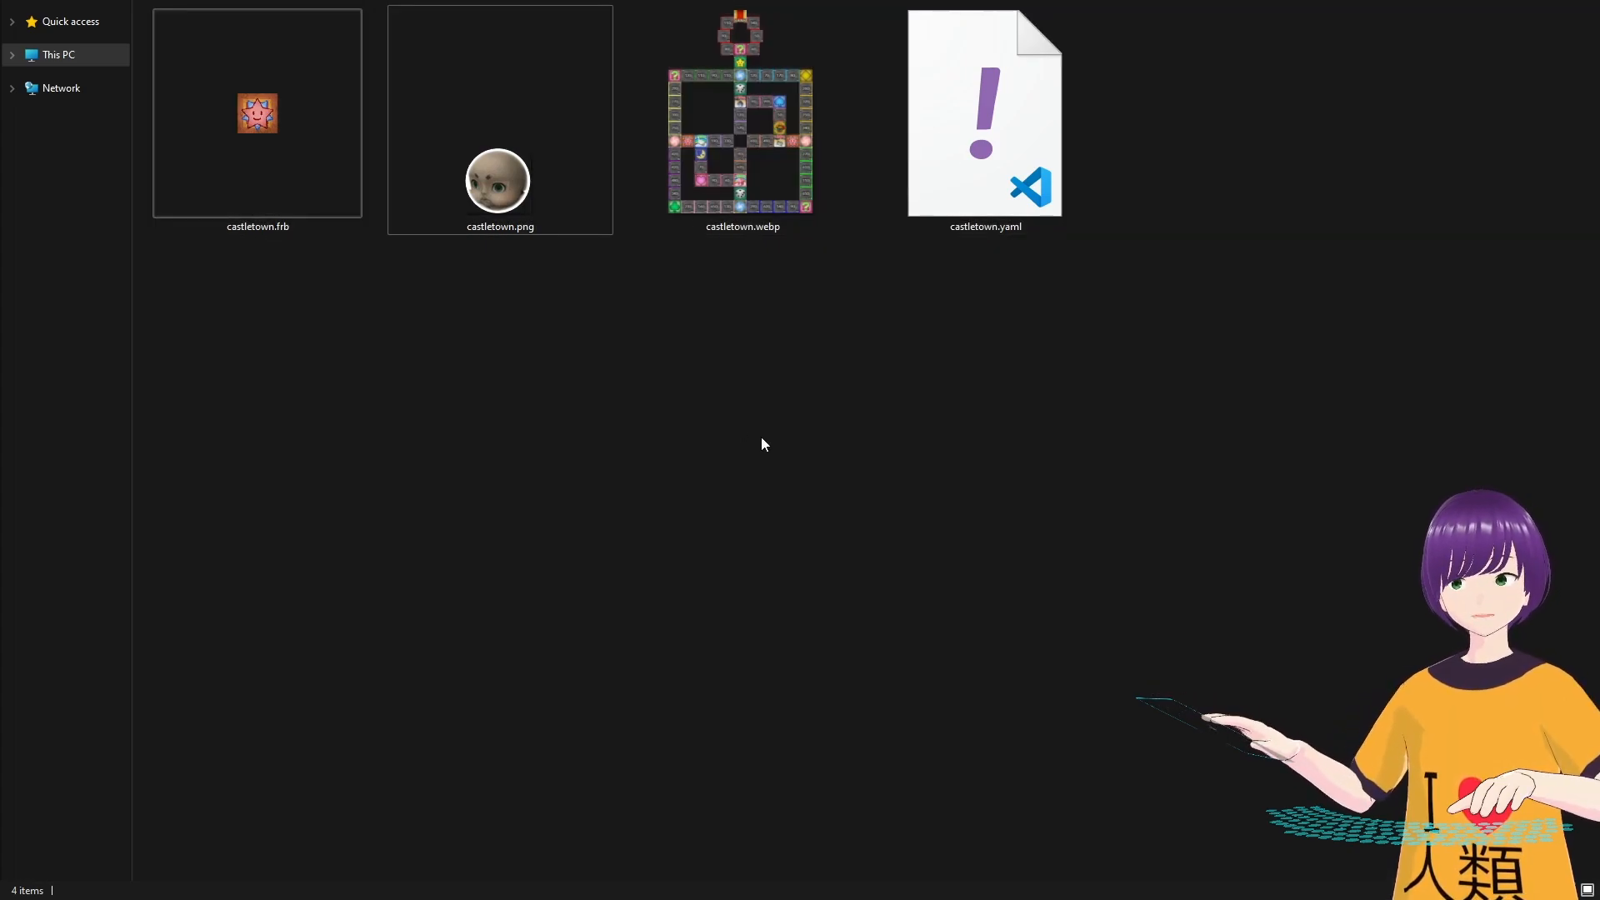
pyautogui.moveTo(654, 472)
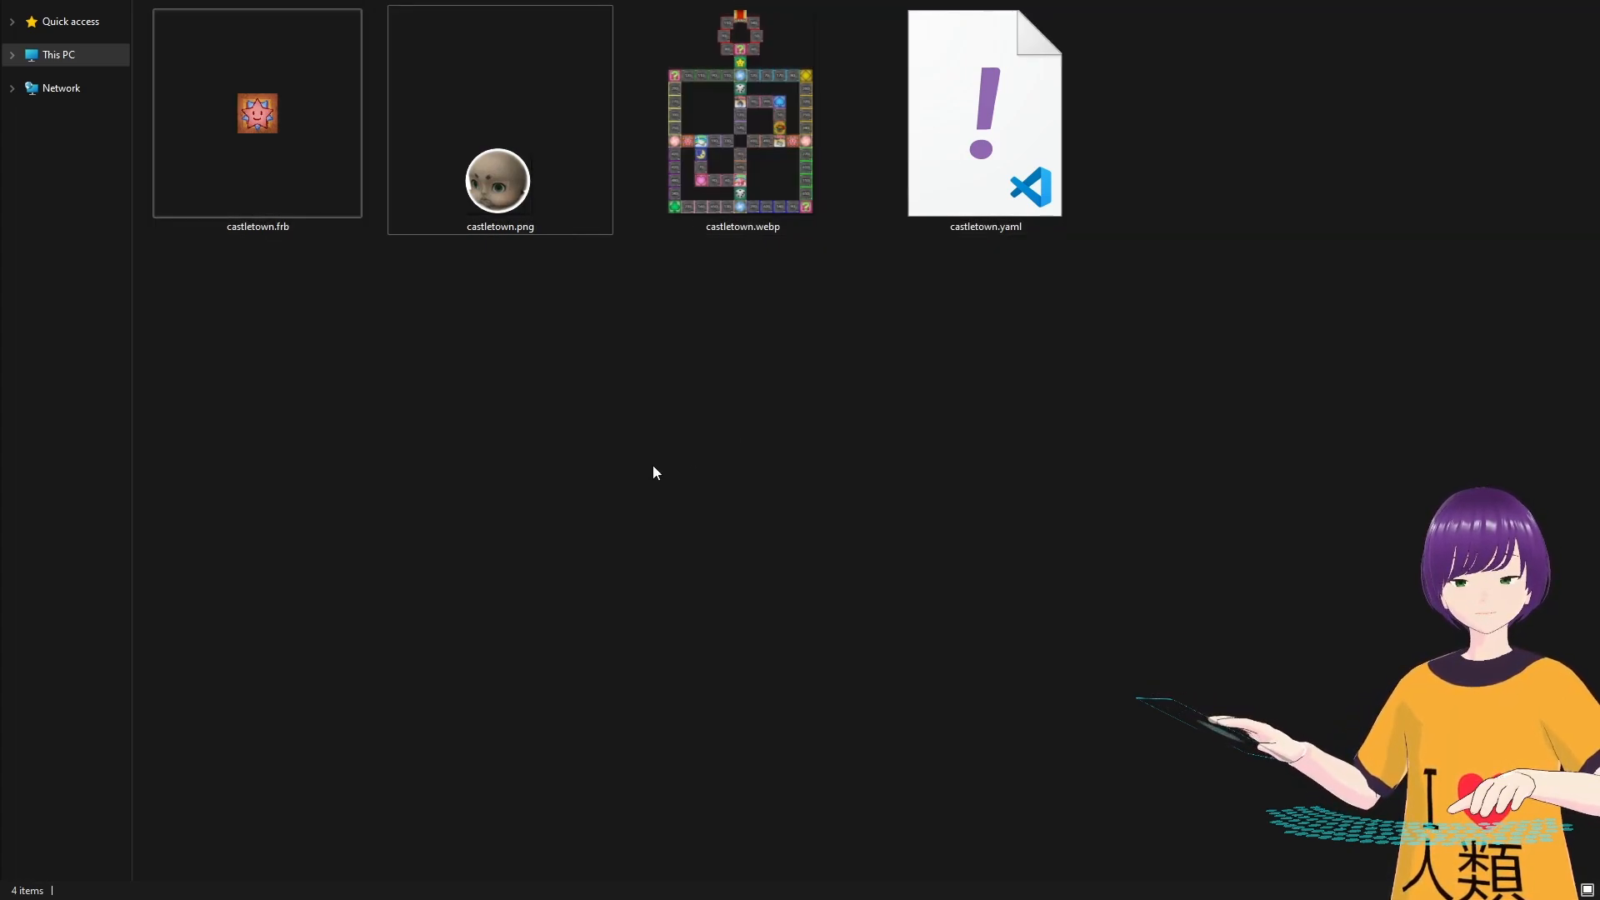
# Open the castletown.frb board file from File Explorer in Fortune Avenue.
pyautogui.click(257, 112)
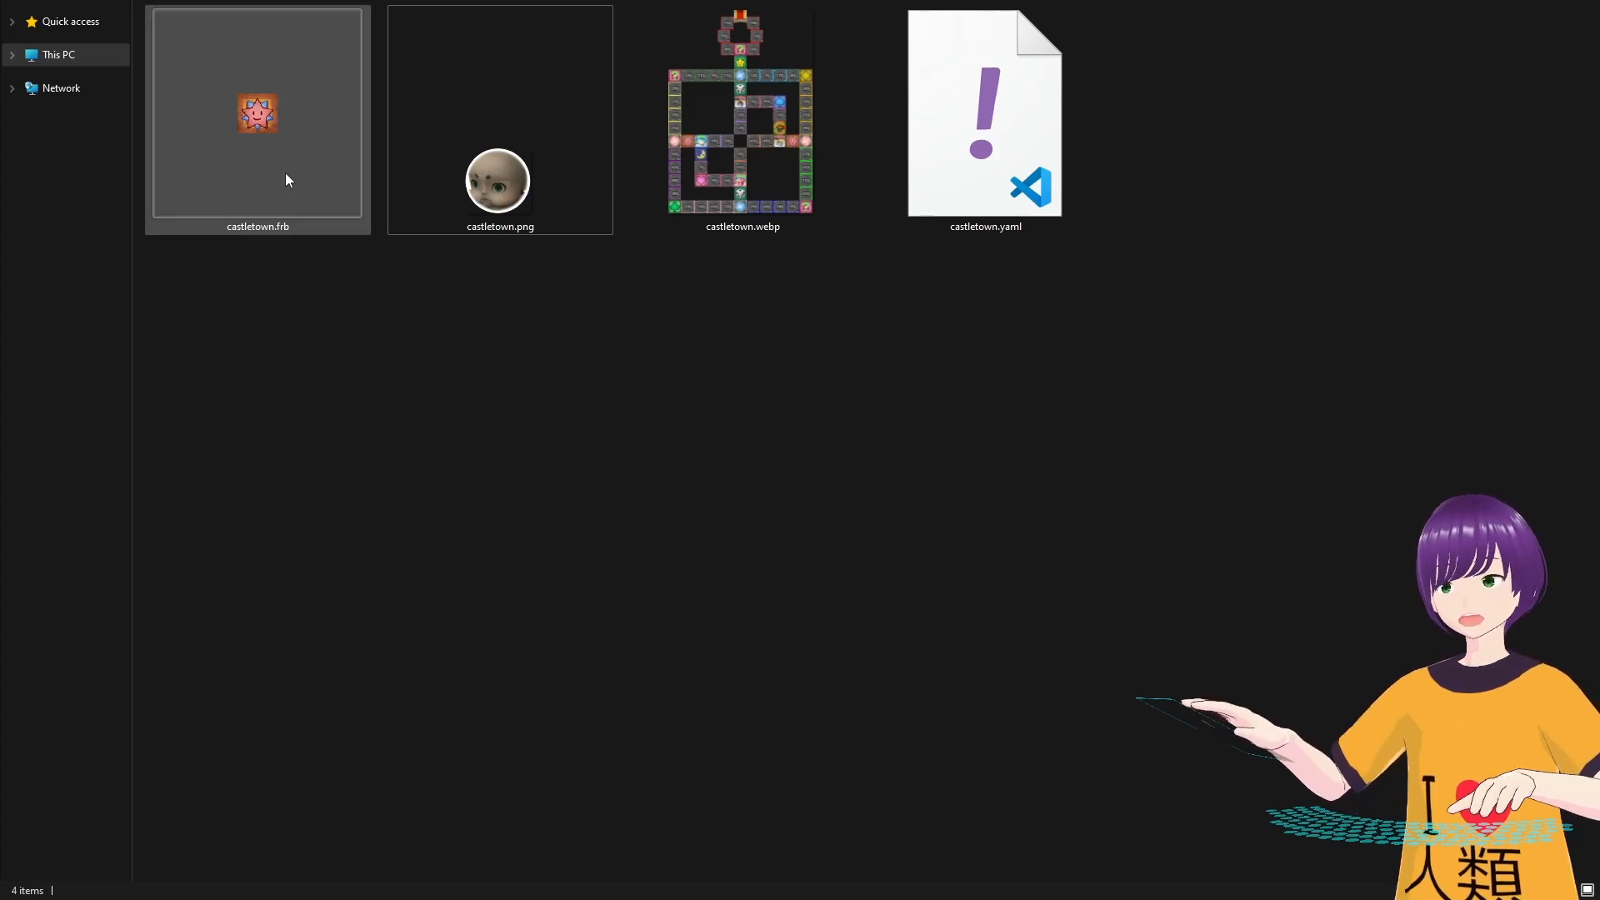
pyautogui.doubleClick(257, 112)
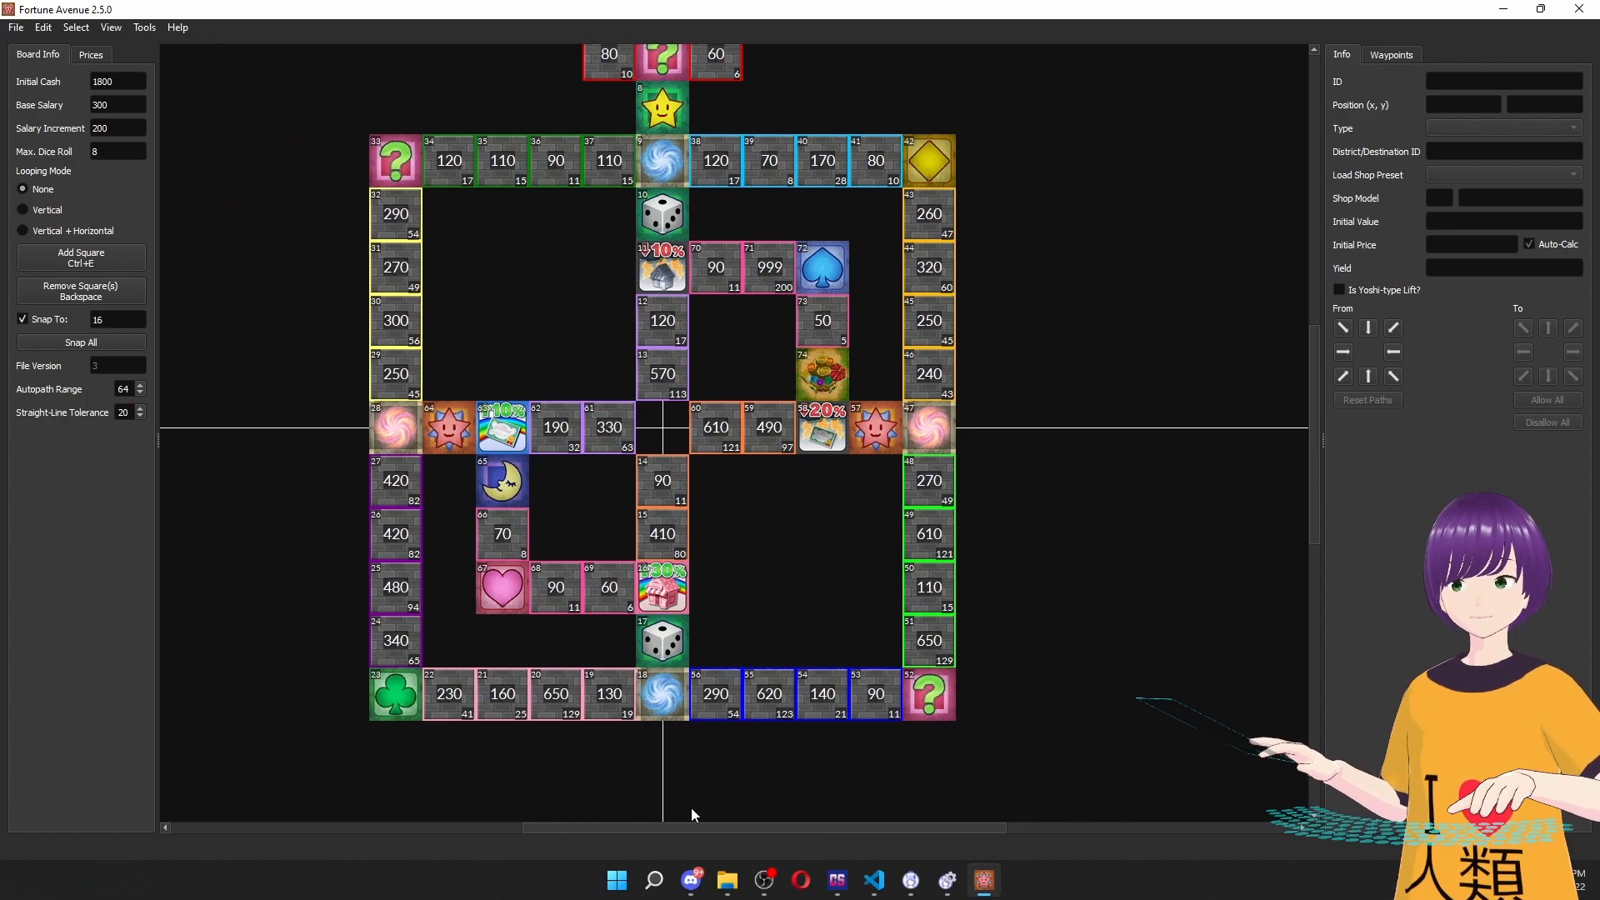
# Show the Info panel for the 90-value property square (shop model 9, Scrap-metal supplier).
pyautogui.click(717, 267)
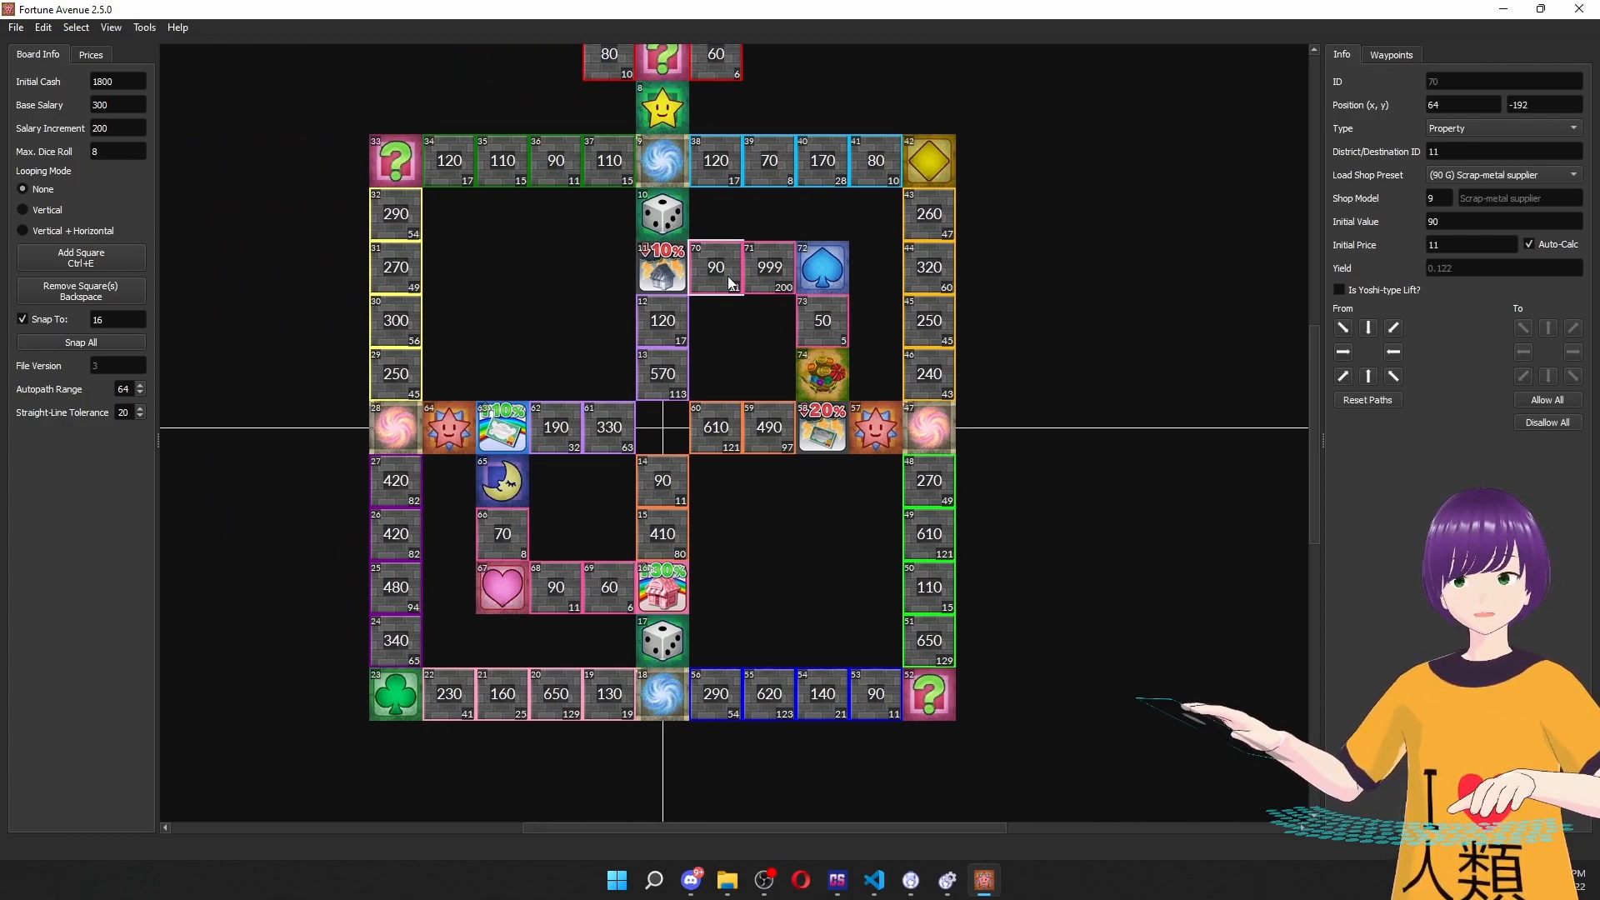
pyautogui.click(1439, 198)
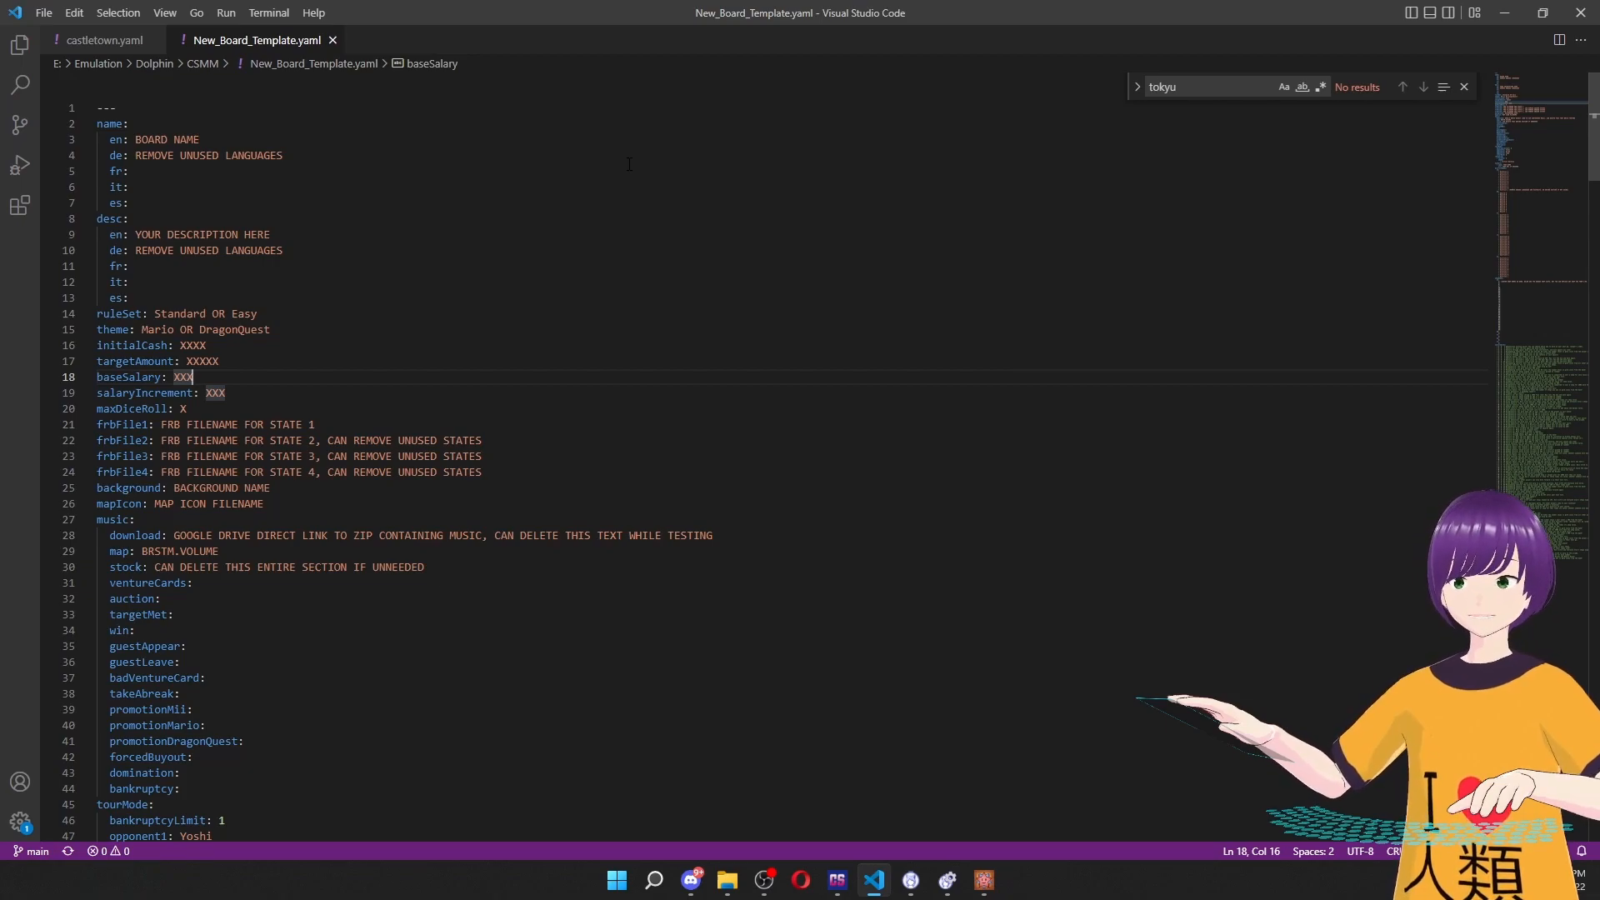
# Scroll New_Board_Template.yaml to the shopNames section and place the cursor in its shop ID list.
pyautogui.scroll(-3)
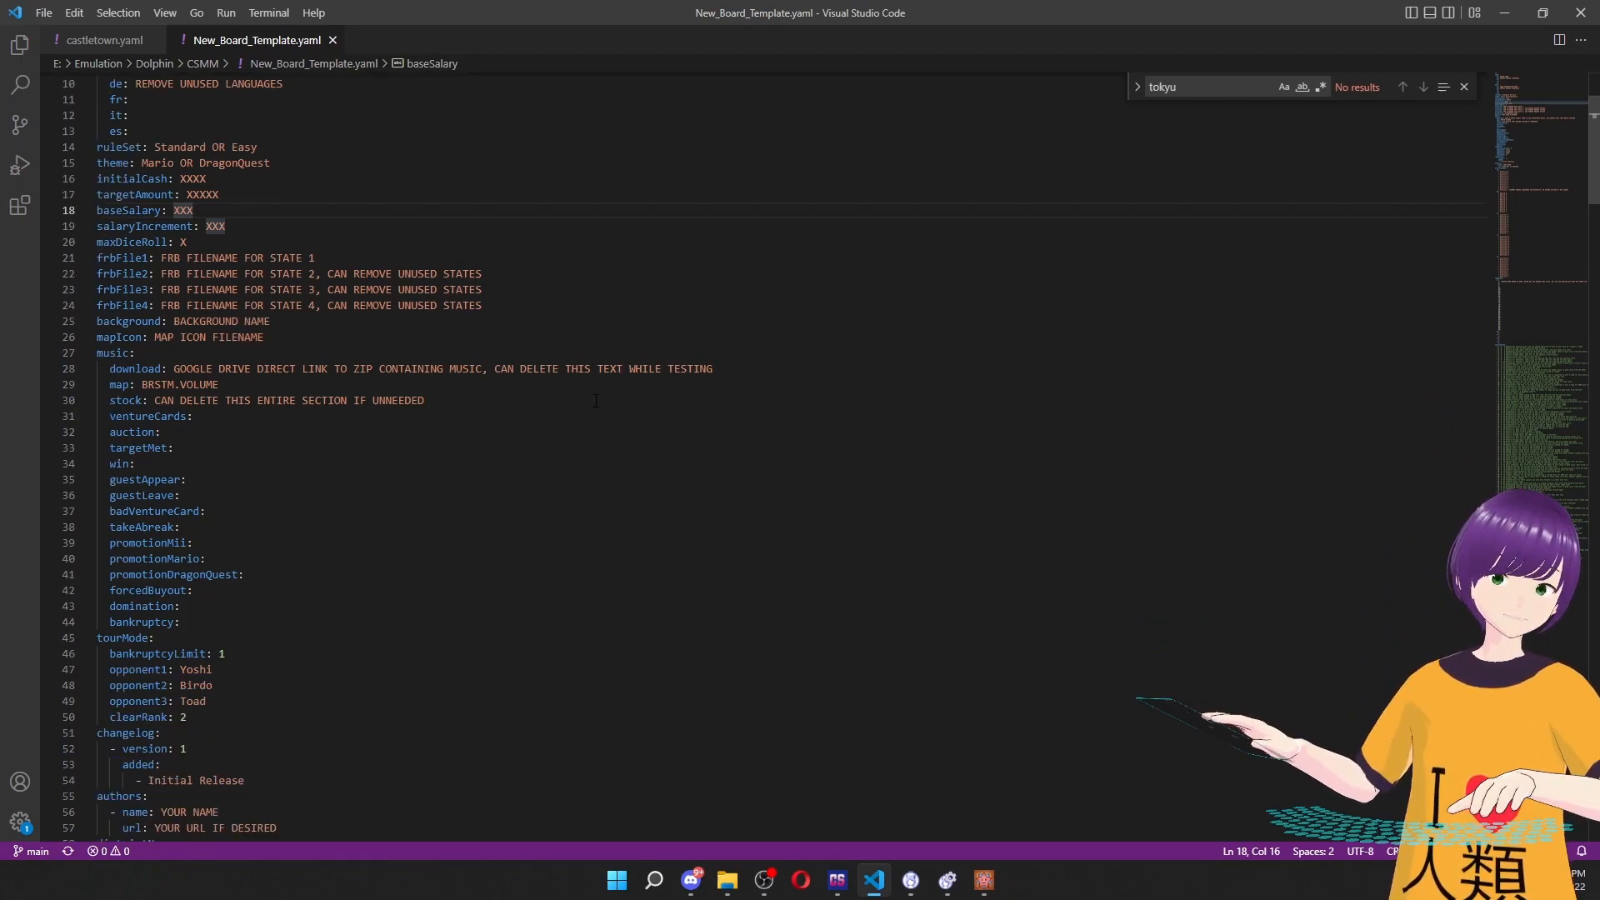
pyautogui.scroll(-3)
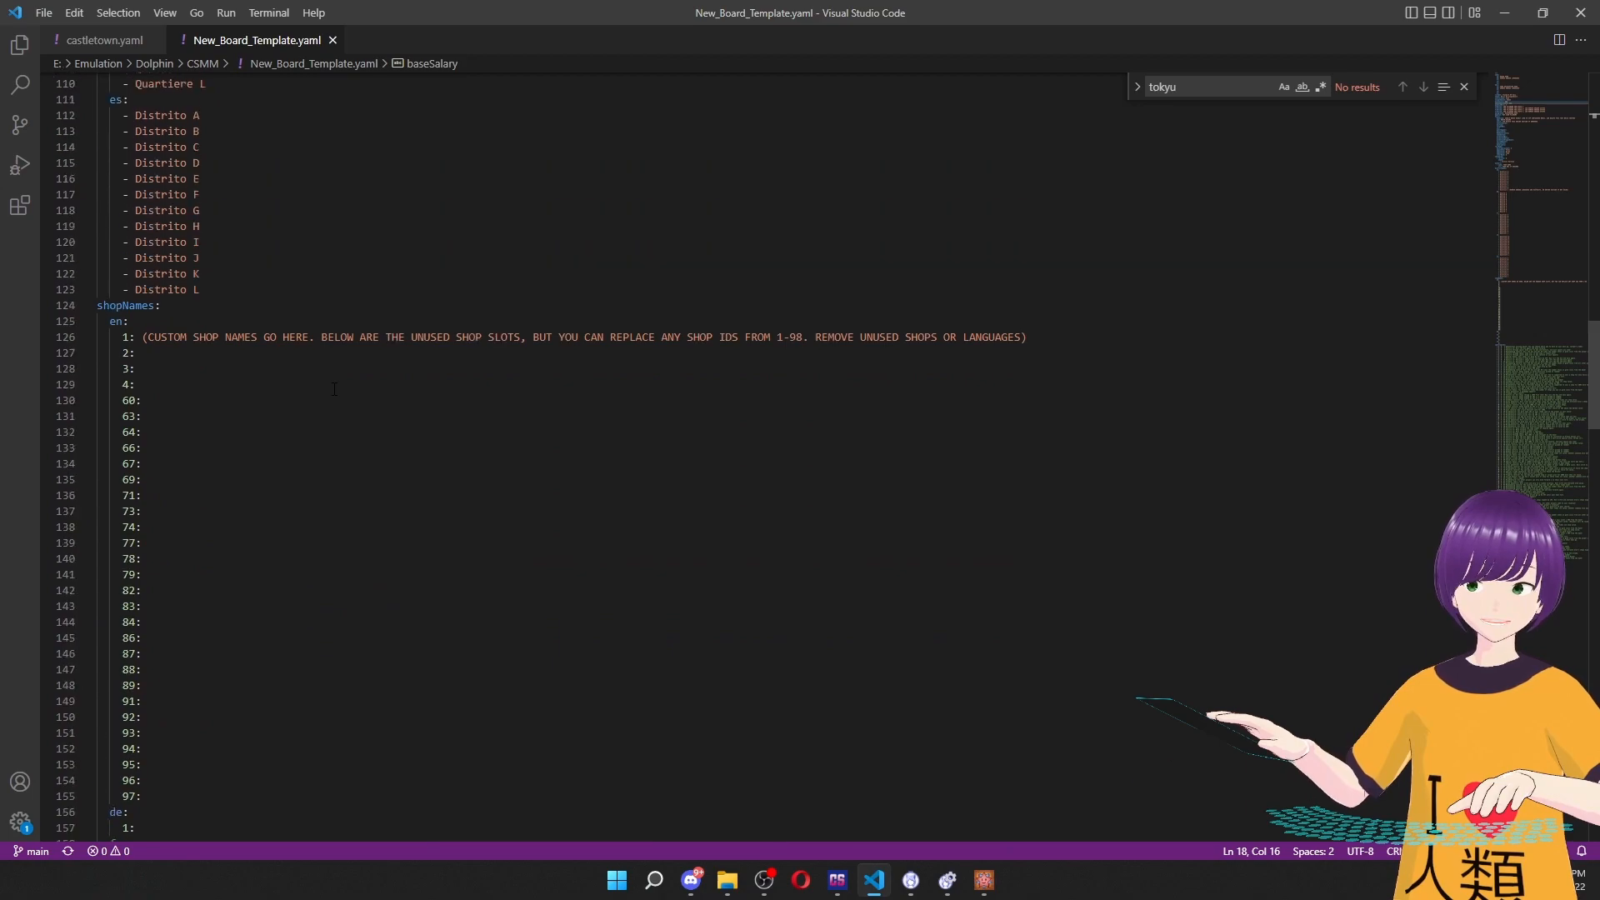
pyautogui.click(155, 305)
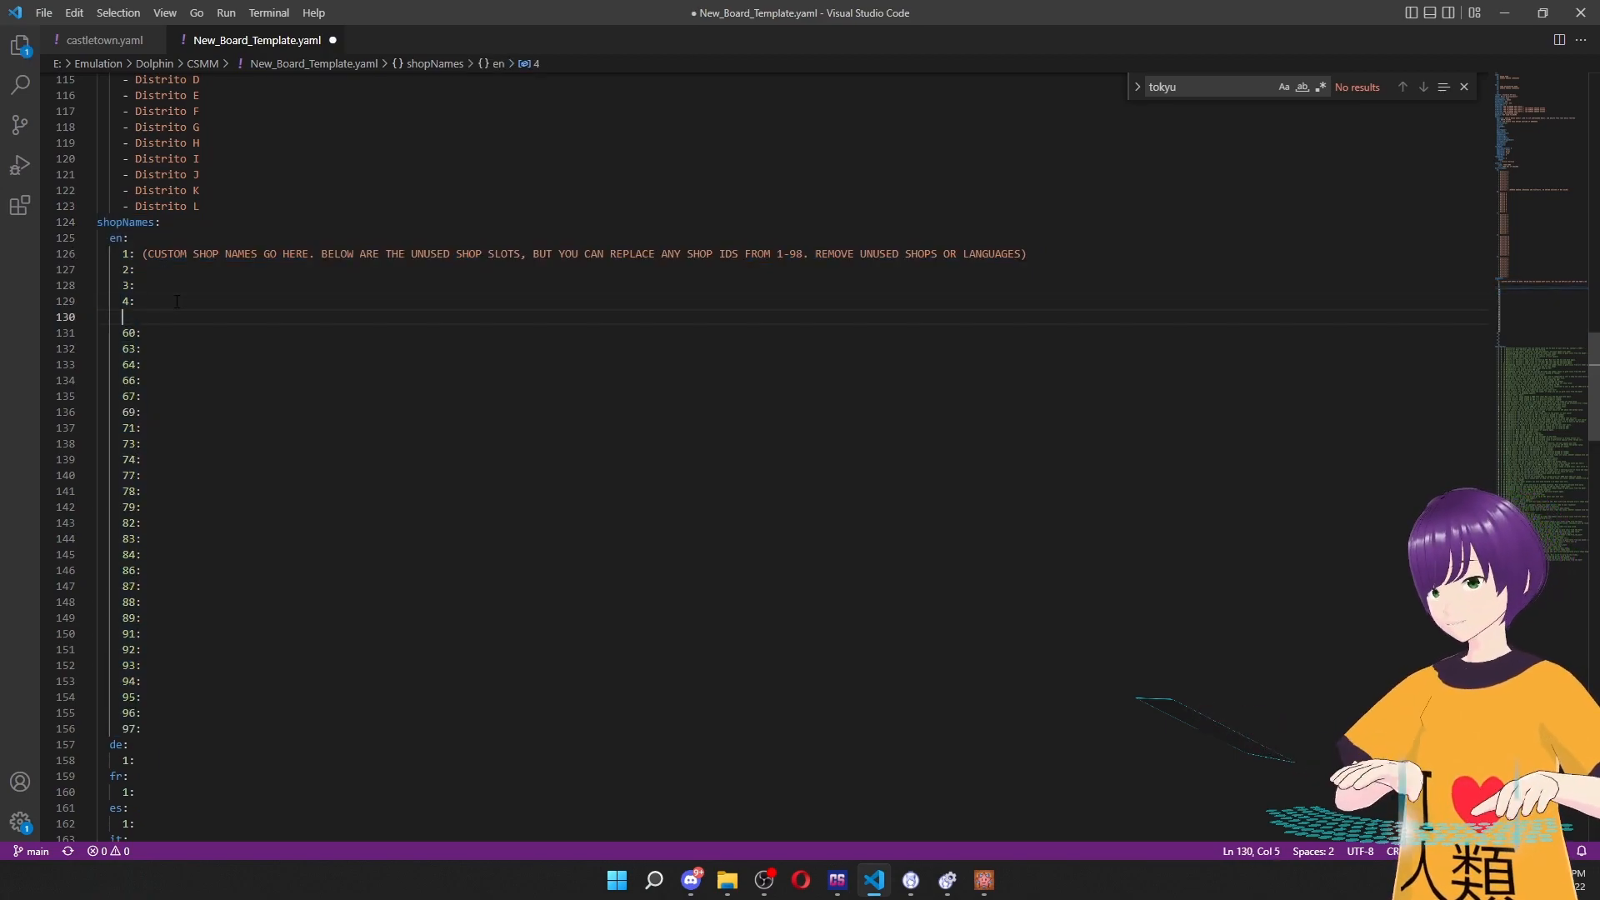
# Try a '5:' entry, undo it, and switch to castletown.yaml with the shopNames block copied.
pyautogui.write('5:')
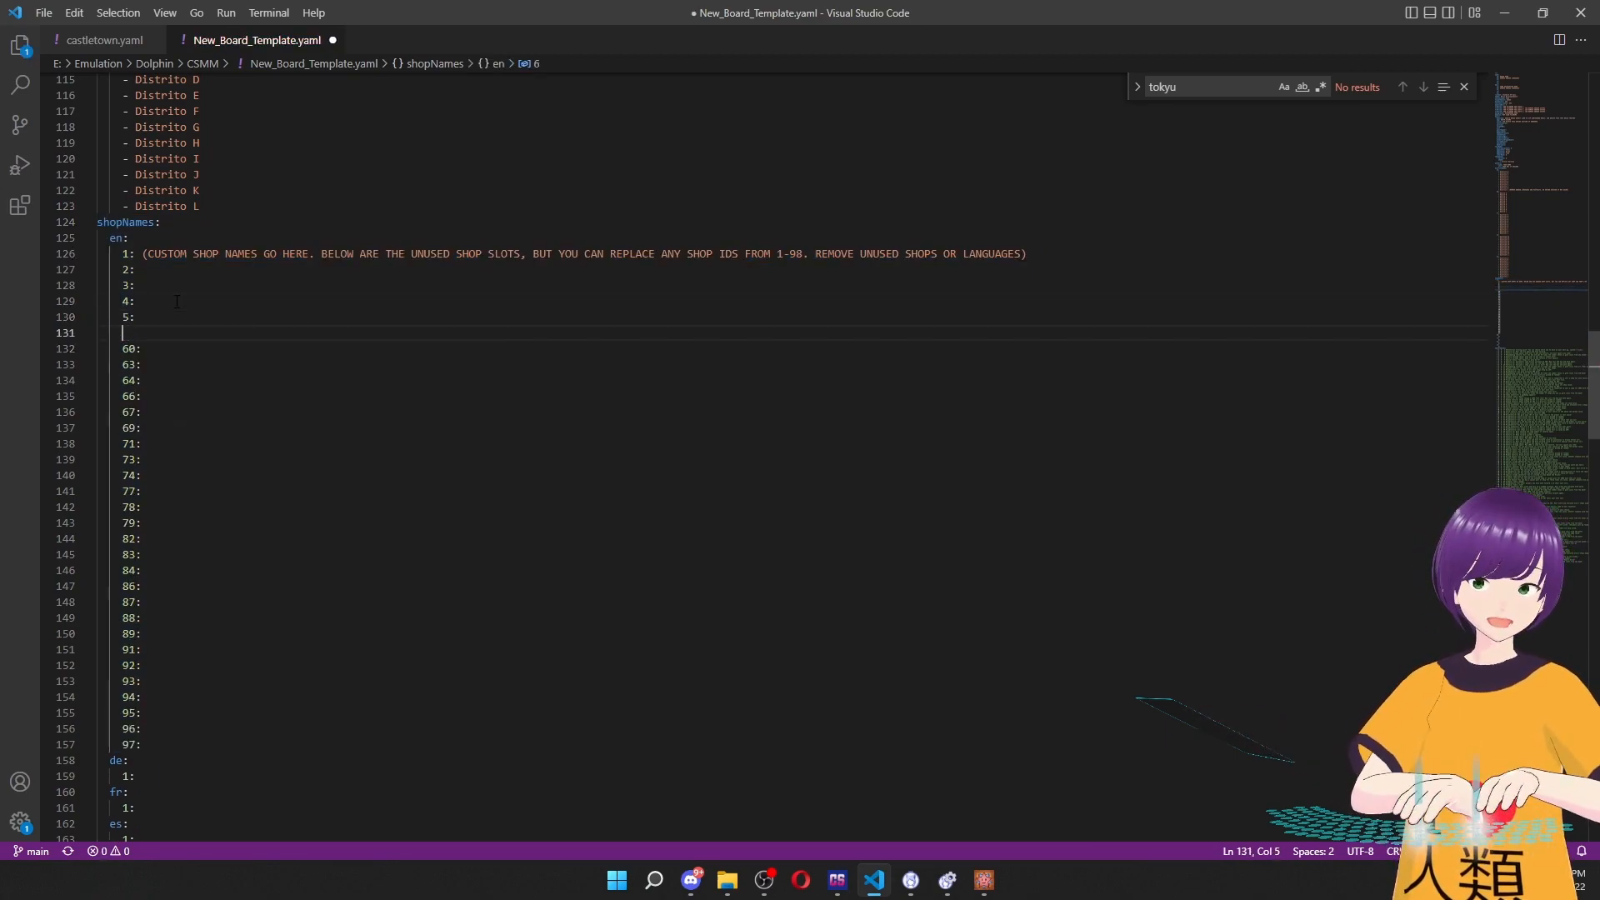
pyautogui.press('Backspace')
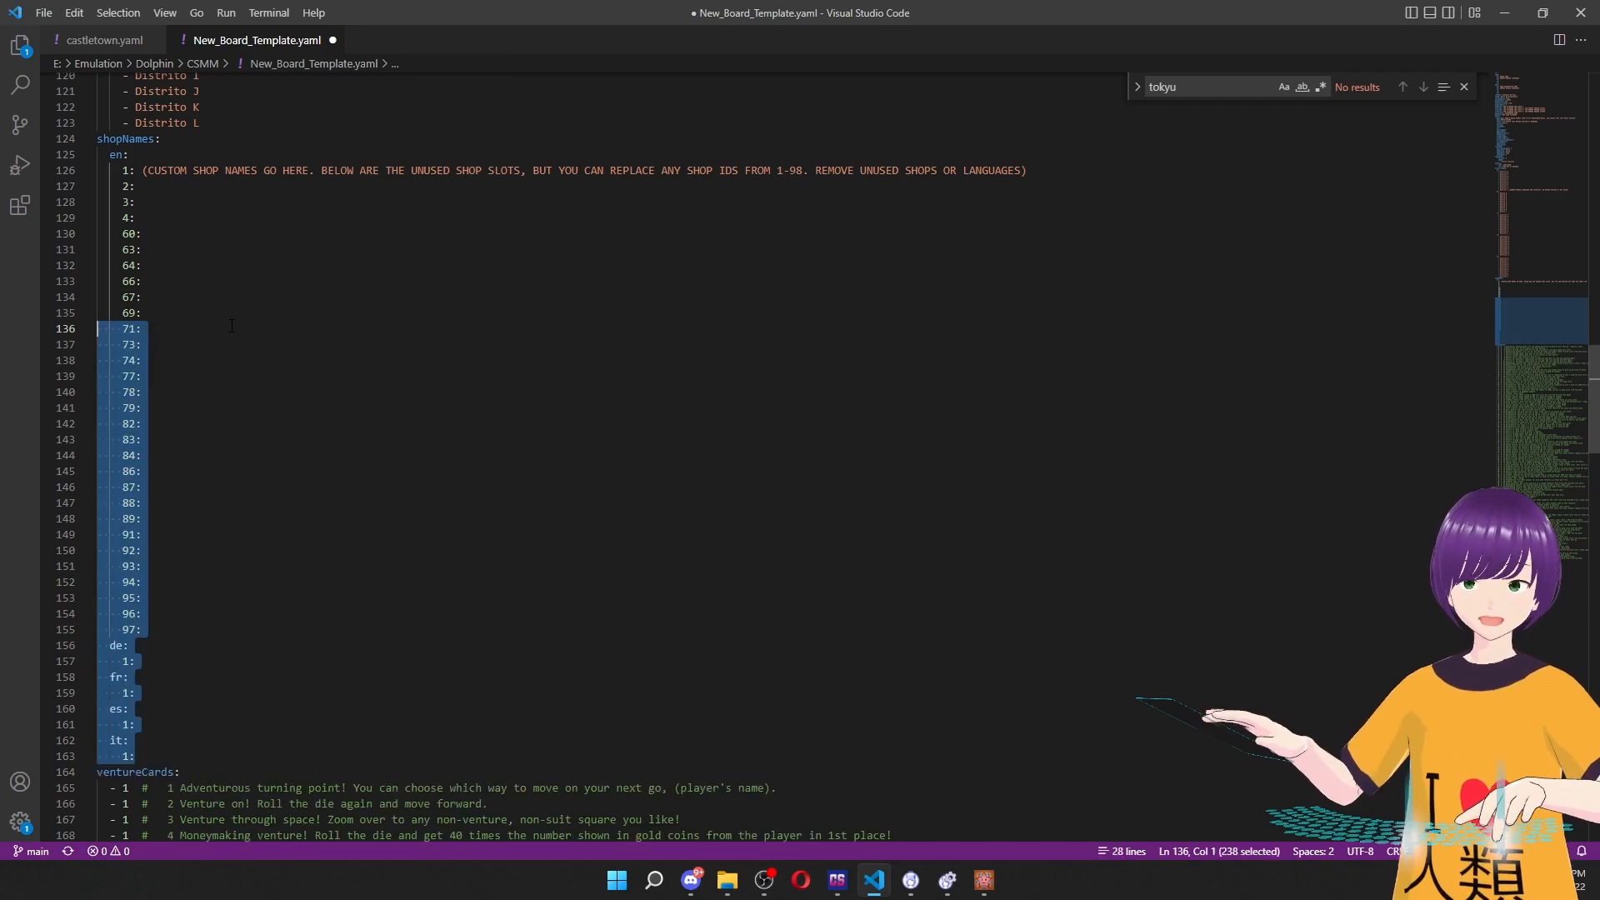
pyautogui.click(101, 40)
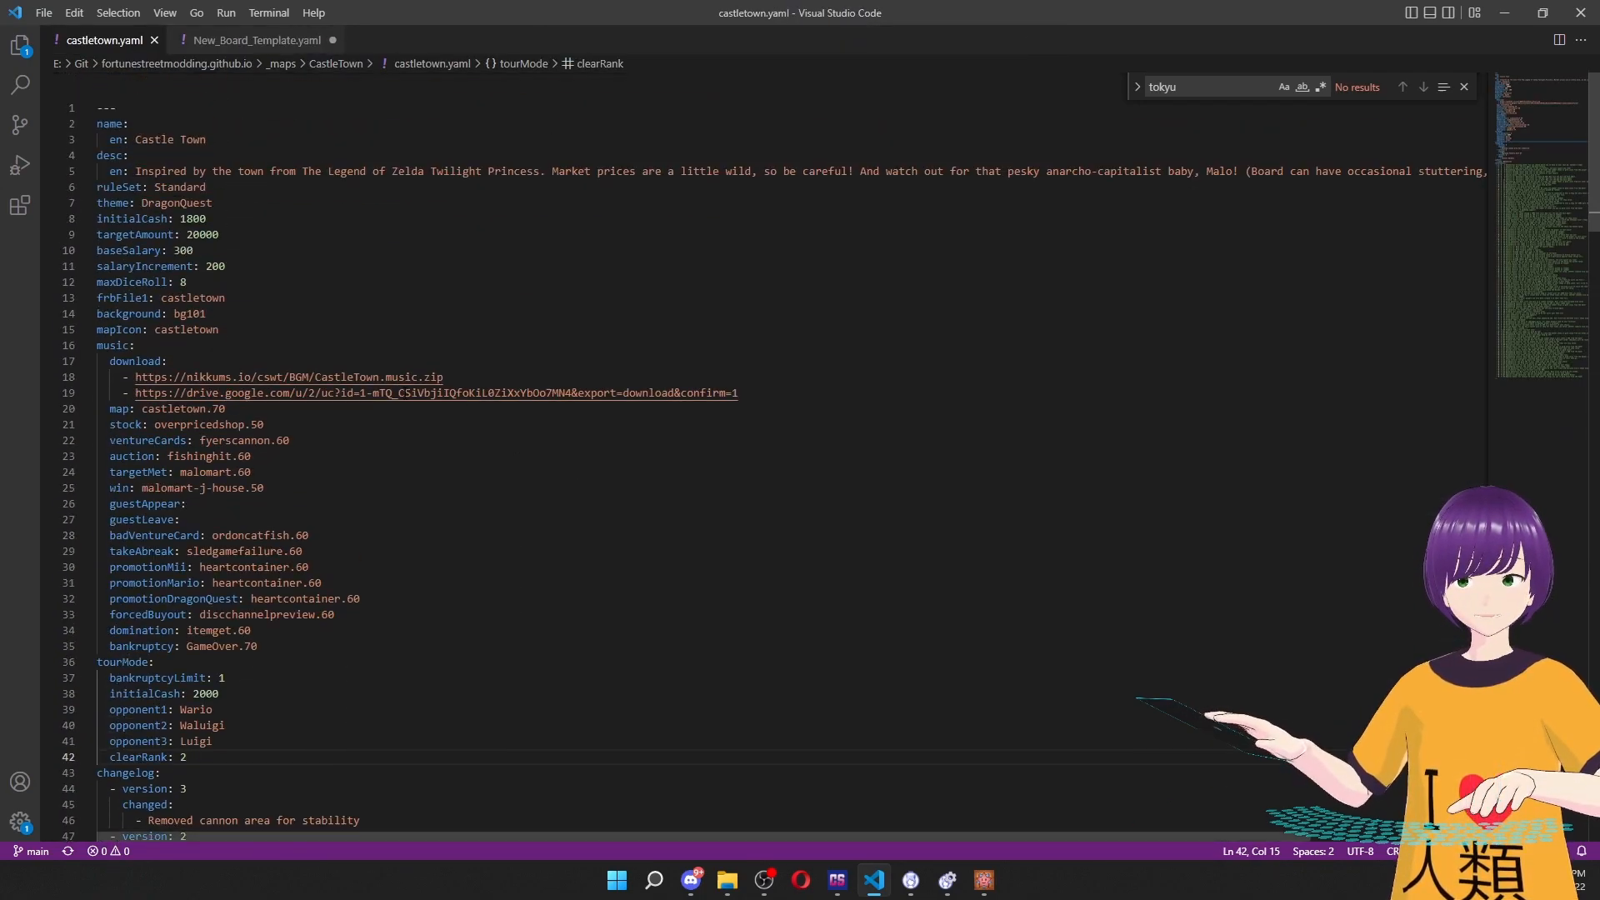
# Paste the English shopNames shop ID list into castletown.yaml after tourMode.
pyautogui.scroll(-3)
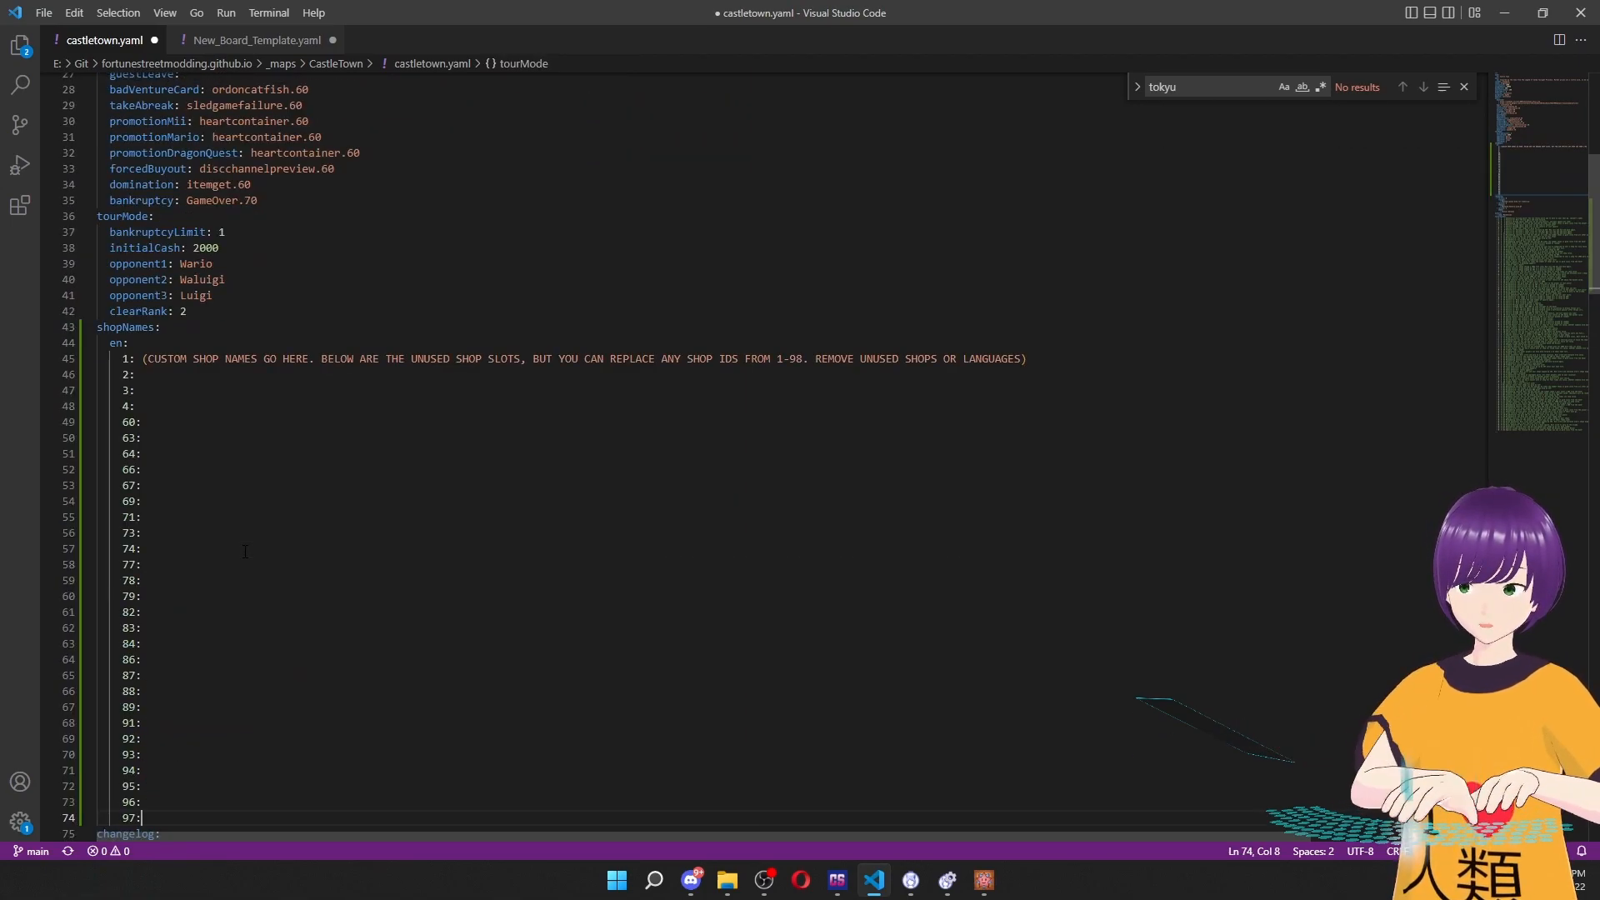
pyautogui.scroll(-3)
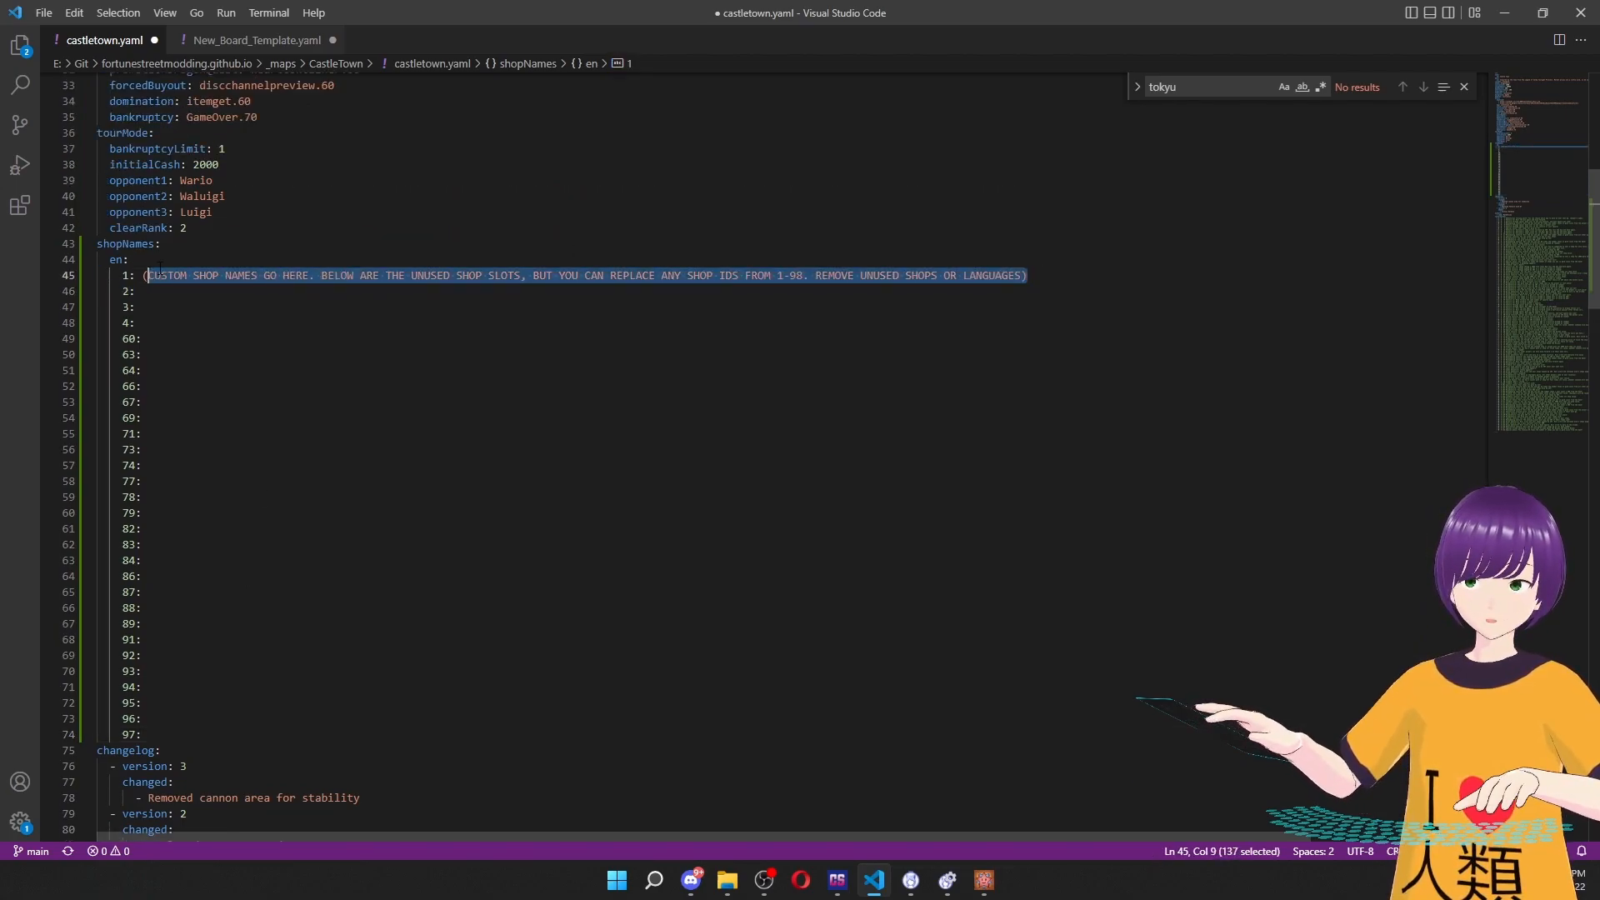
# Name shop 1 'Malo Mart', remove the unused shop ID lines, and save castletown.yaml.
pyautogui.press('Delete')
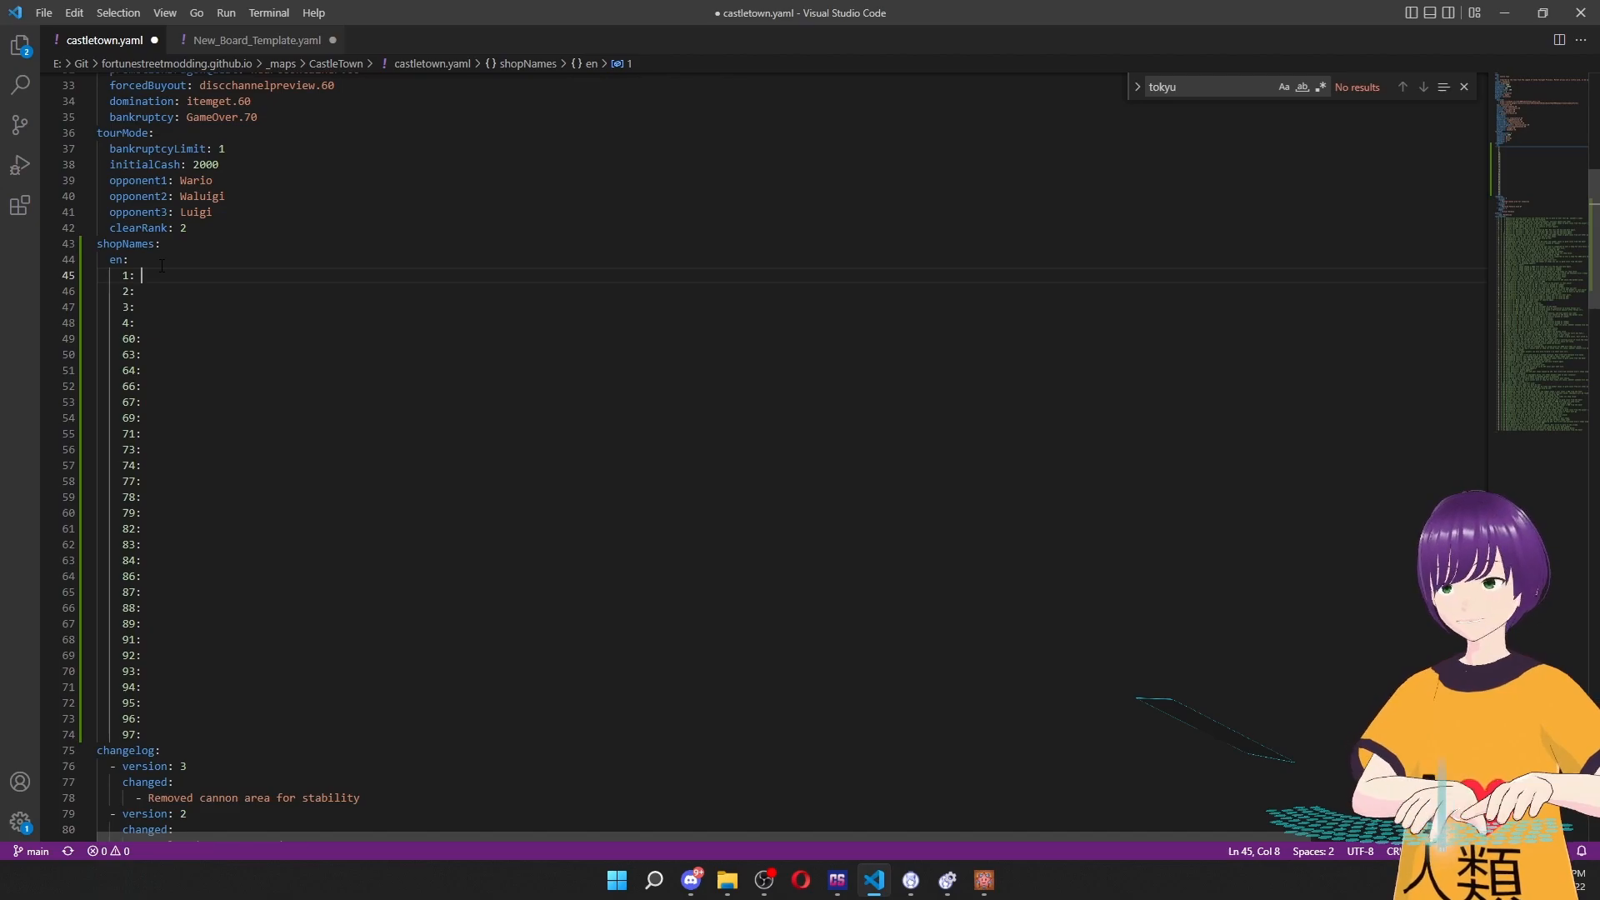
pyautogui.write('Malo Mart')
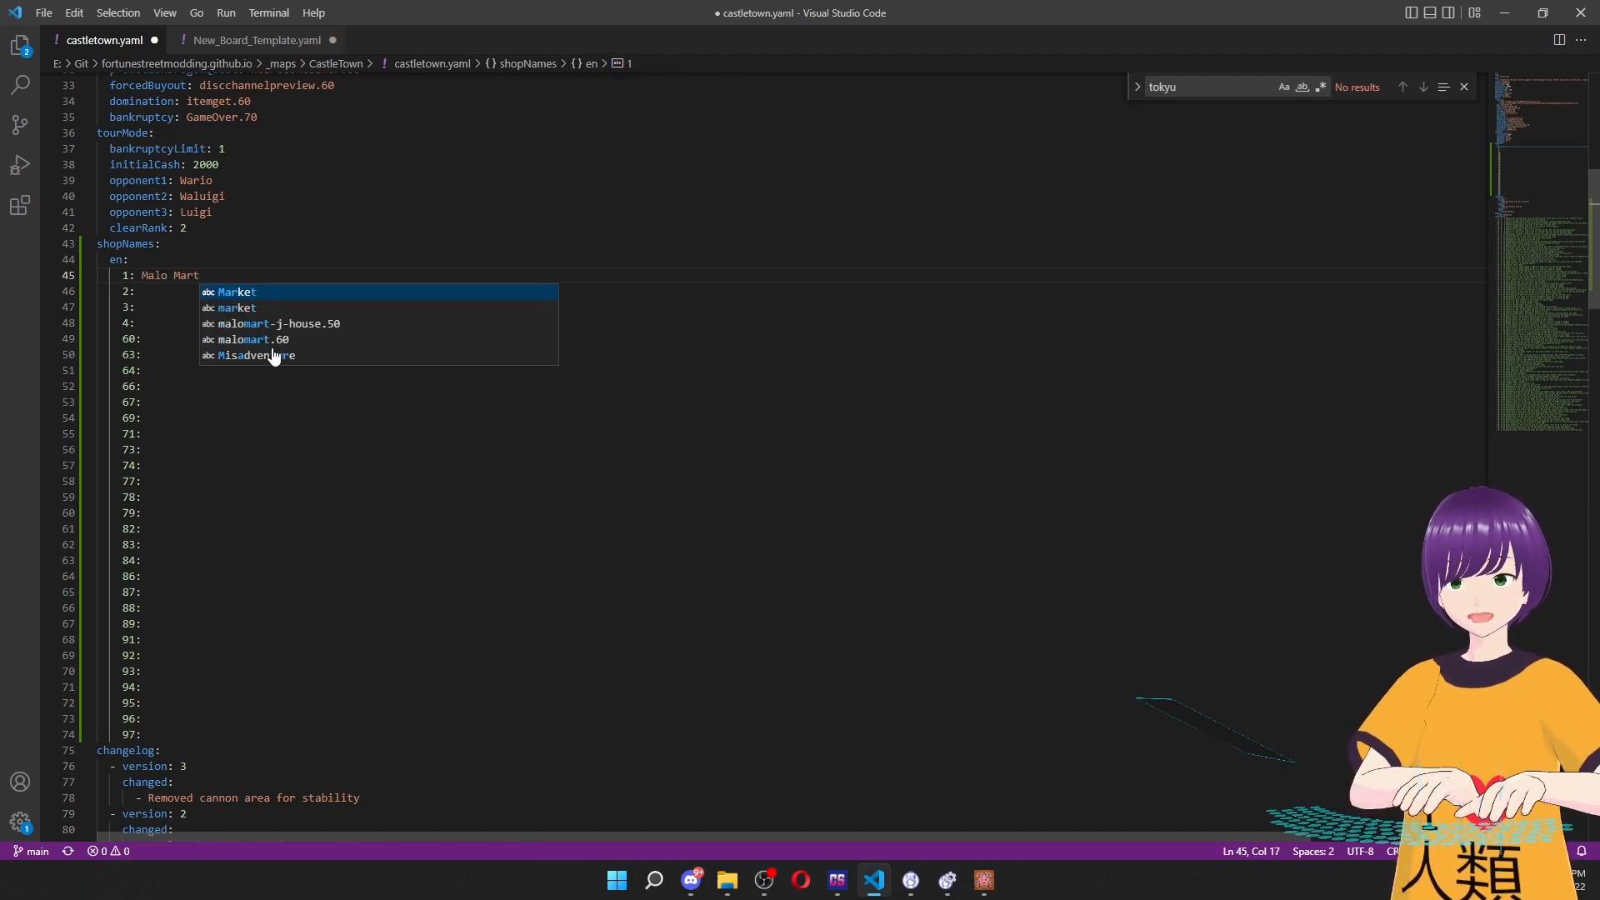
pyautogui.press('Escape')
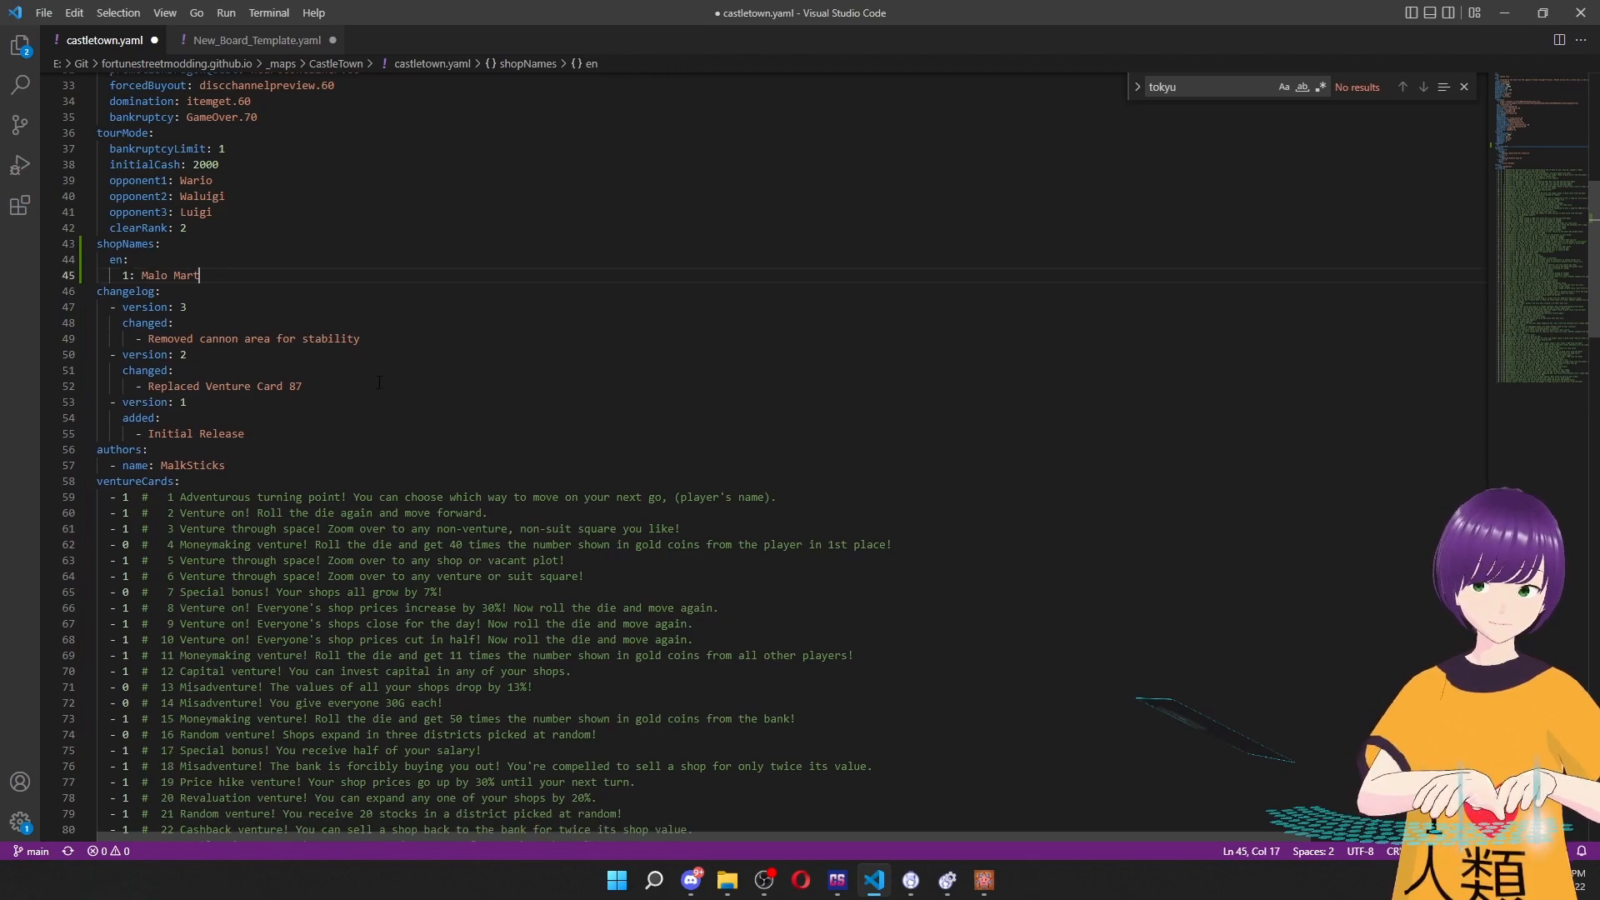
pyautogui.press('ctrl+s')
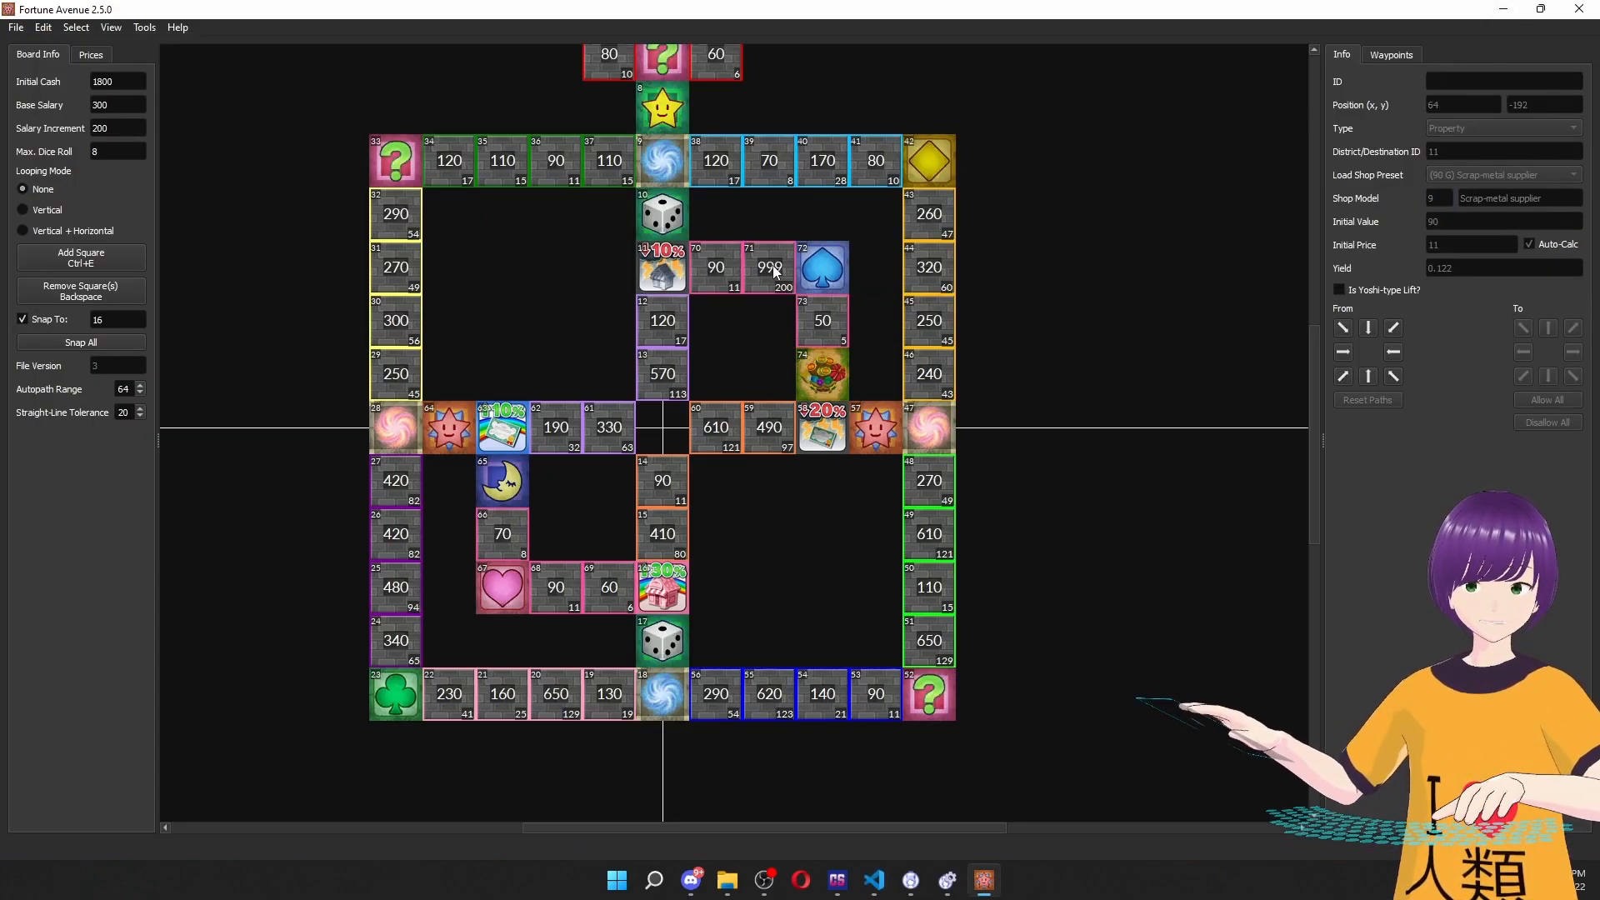
# Show the Info panel for the 999-value Department store square with shop model 98.
pyautogui.click(767, 267)
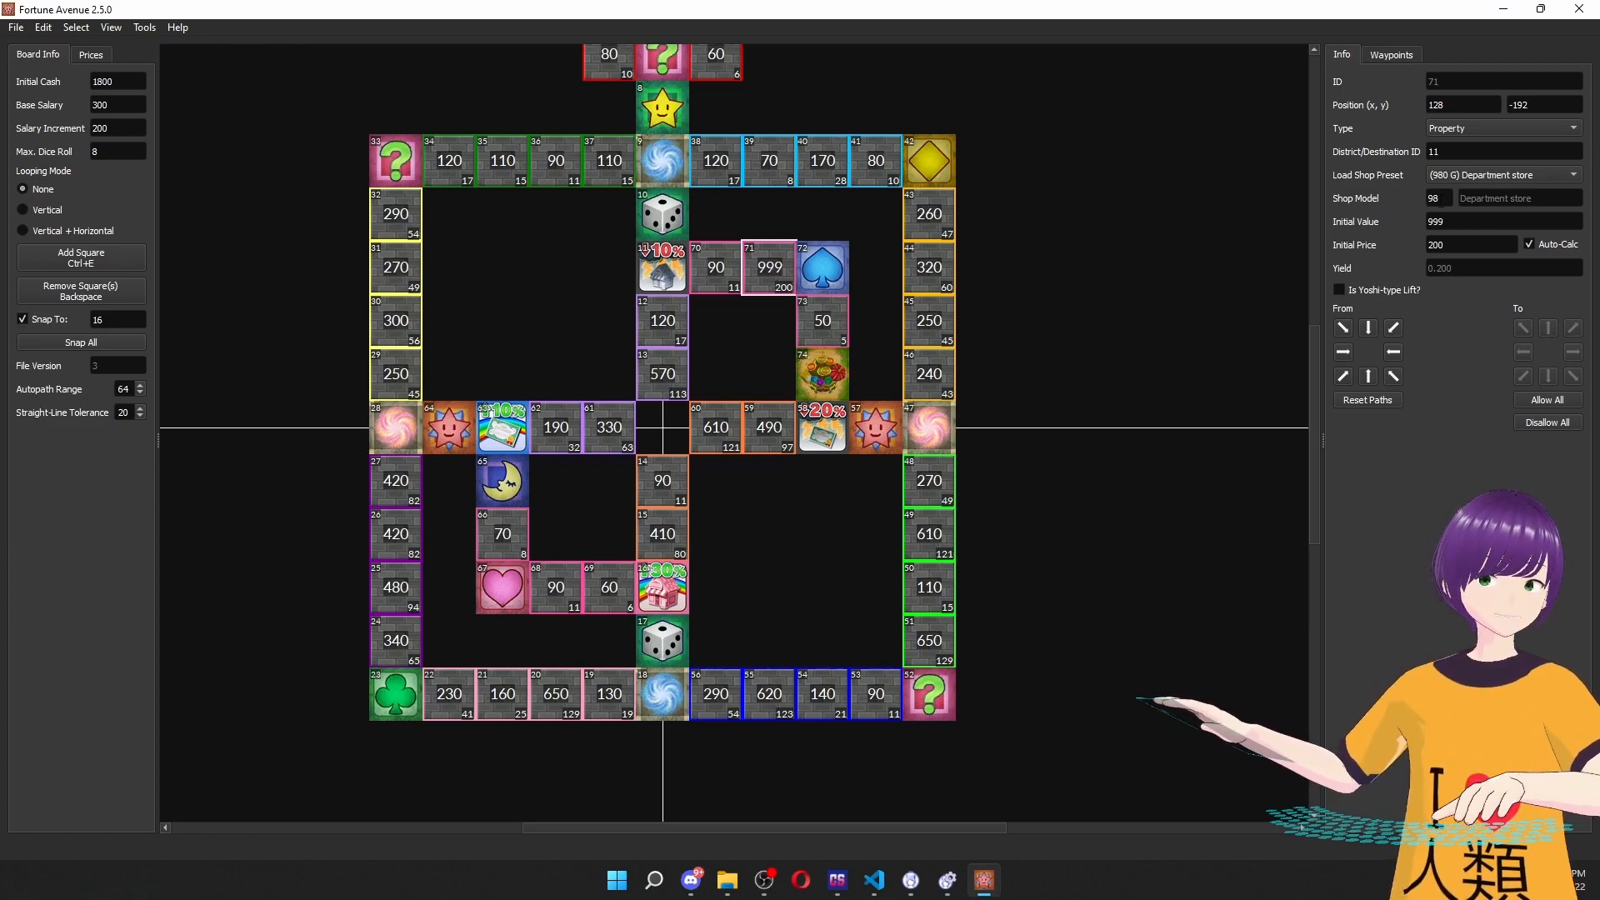